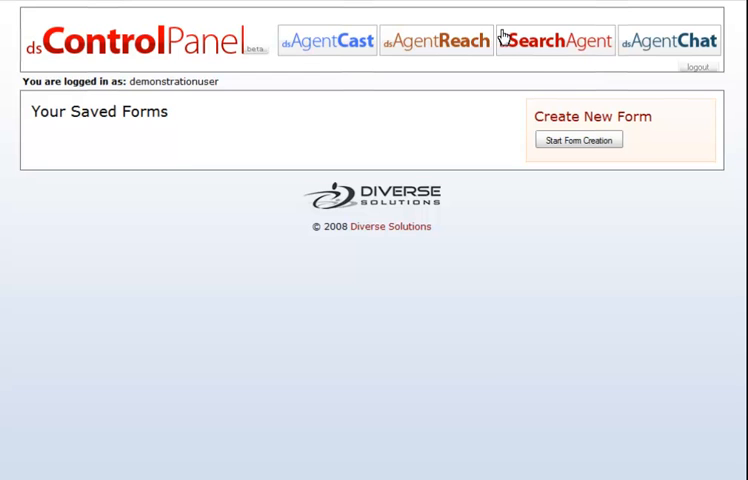
# Step: Start a new AgentReach form via Start Form Creation
pyautogui.click(578, 140)
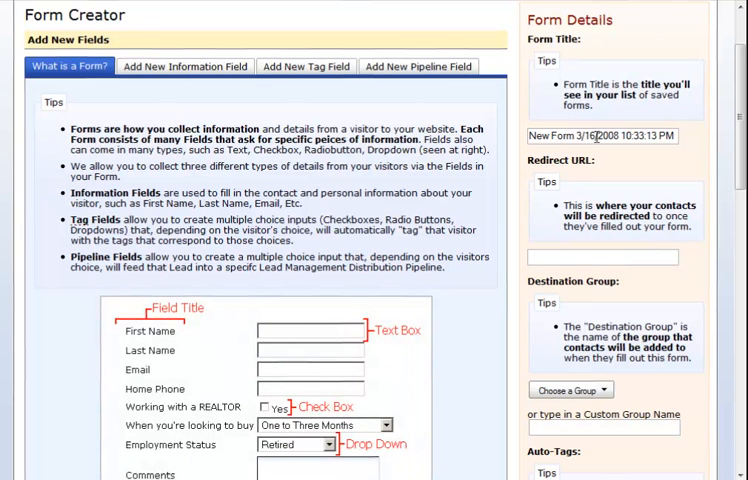
# Step: Title the form Test Form, set the thank-you page redirect URL, and name the custom group New Website Leads
pyautogui.write('Test Form')
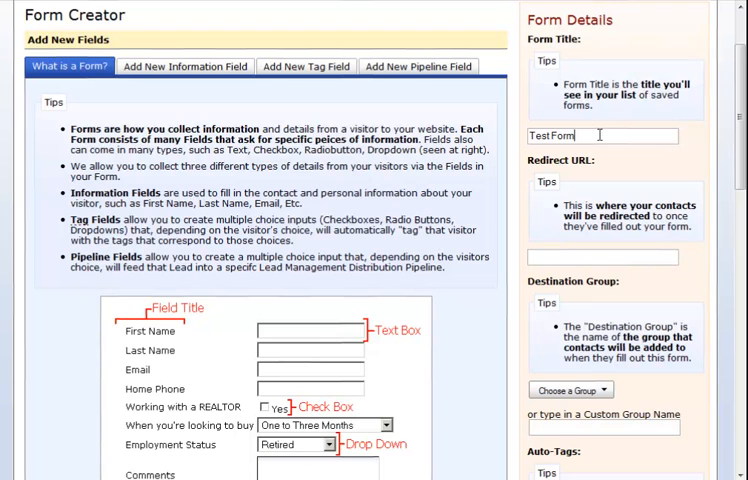
pyautogui.write('h')
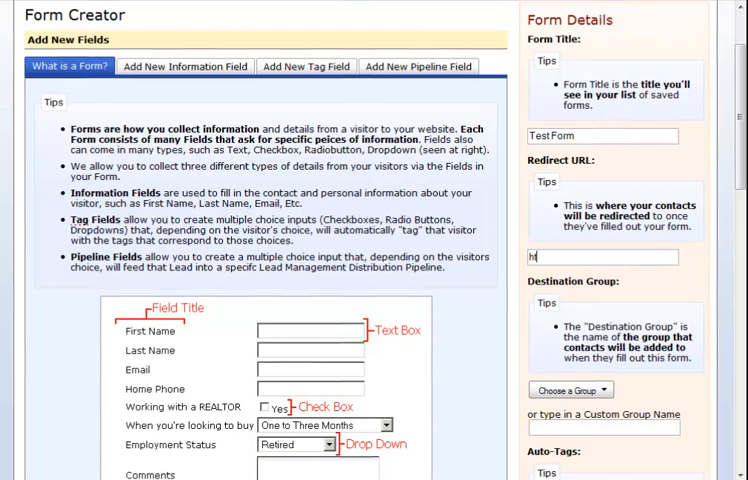
pyautogui.write('ttp://www.diverse')
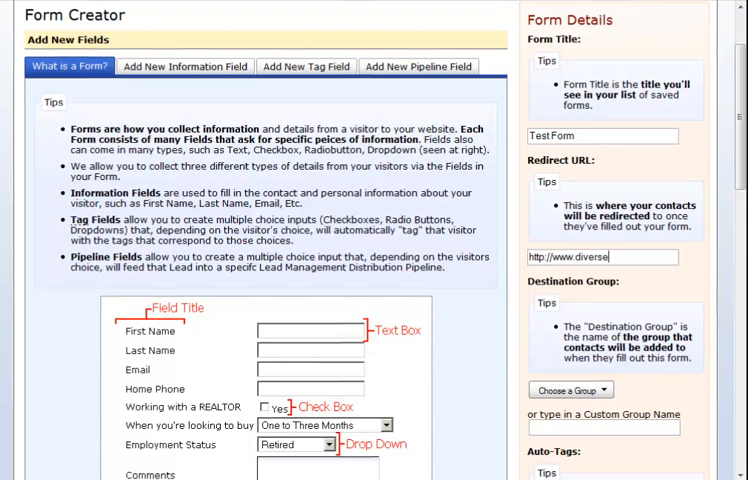
pyautogui.write('solution')
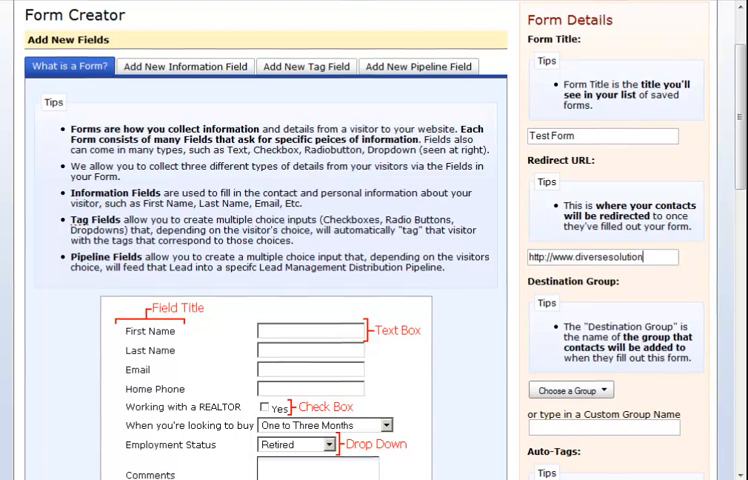
pyautogui.write('/thank_you.htm')
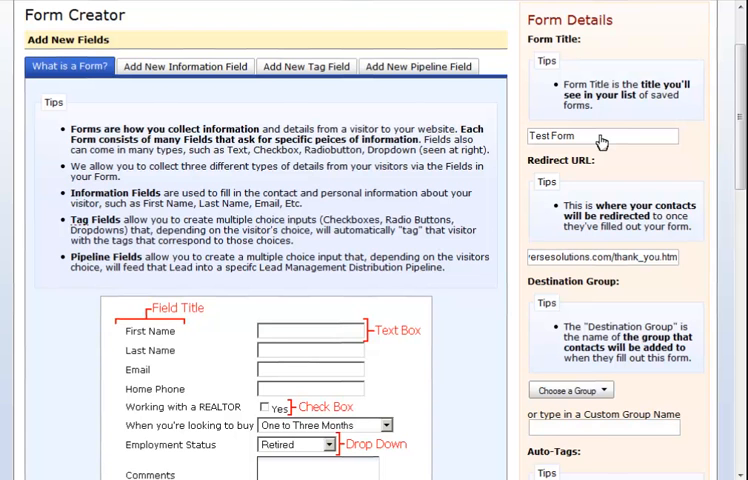
pyautogui.moveTo(608, 310)
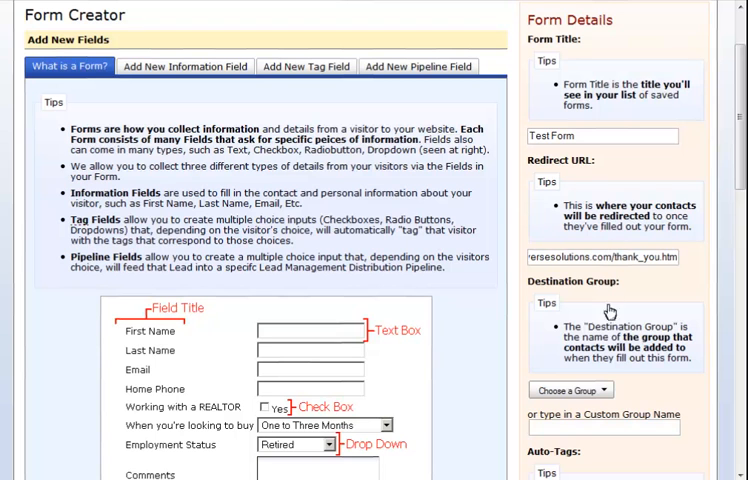
pyautogui.write('New Webs')
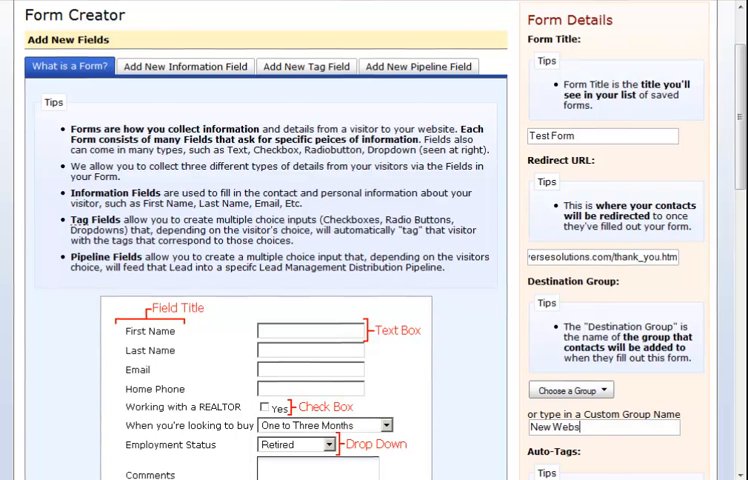
pyautogui.scroll(-3)
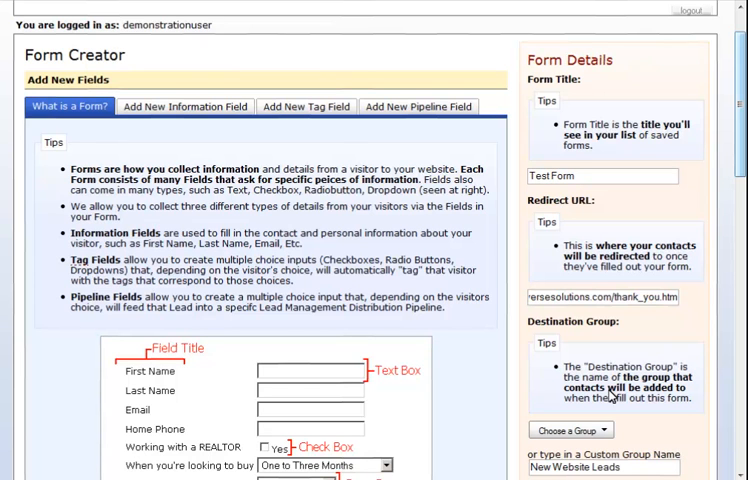
pyautogui.moveTo(176, 110)
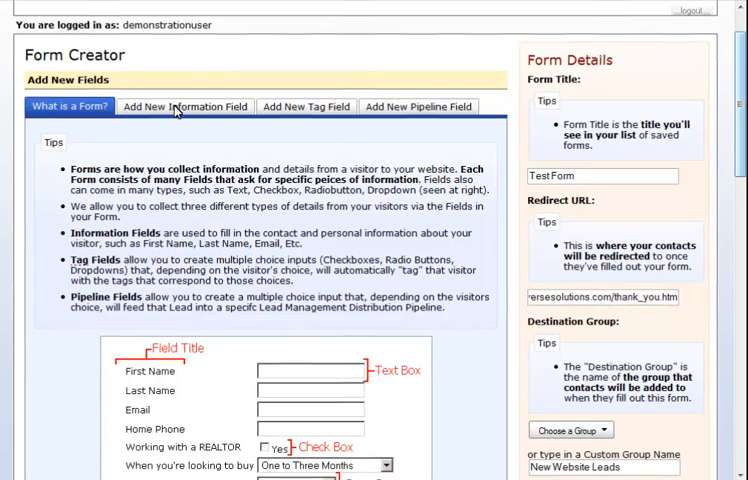
# Step: Add a First Name contact-information field to the form
pyautogui.click(184, 106)
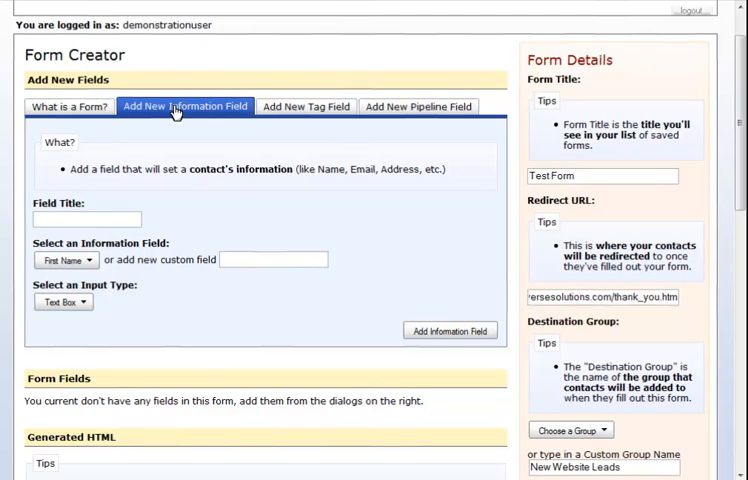
pyautogui.write('First Na')
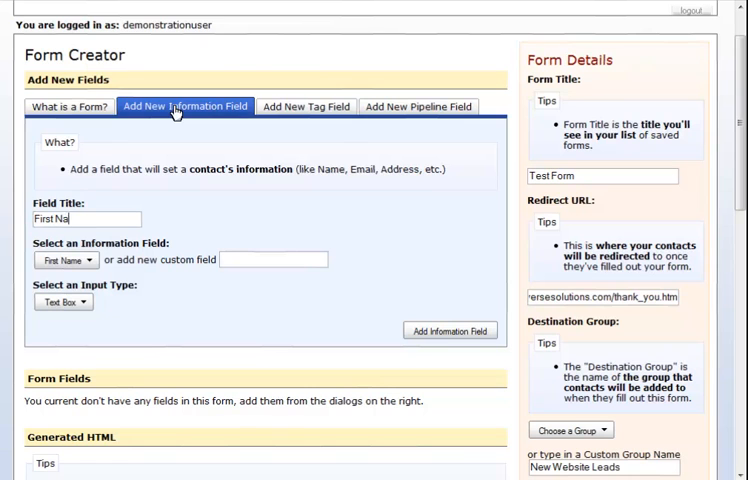
pyautogui.write('me')
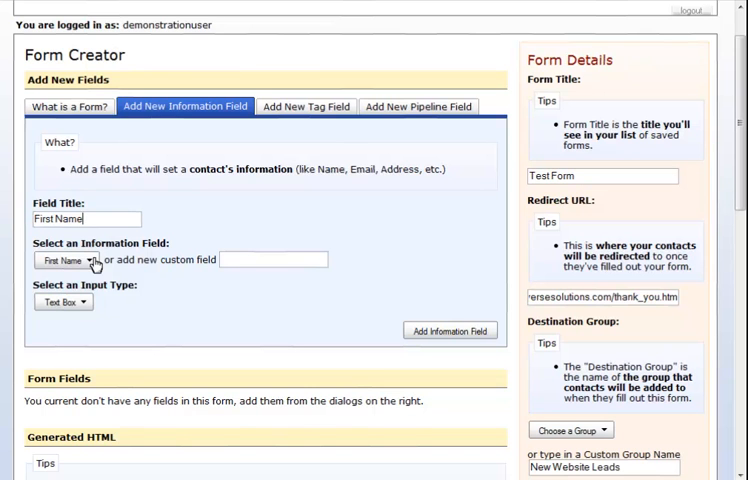
pyautogui.click(64, 260)
pyautogui.write('Commen')
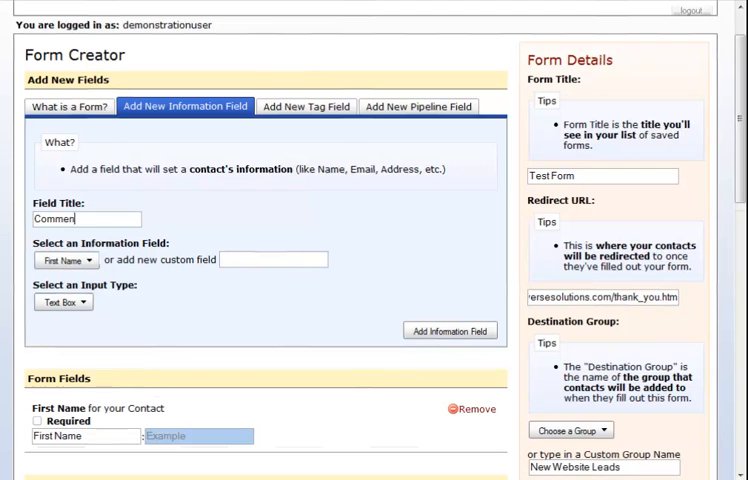
# Step: Add a Comments field using a Text Area input type
pyautogui.write('ts')
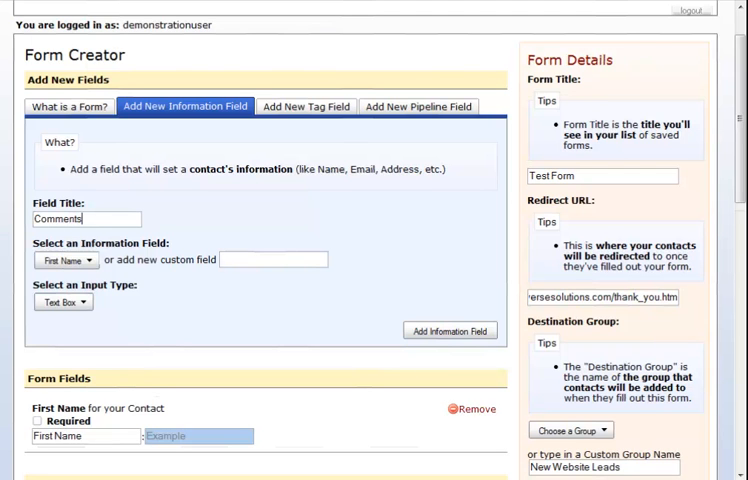
pyautogui.click(68, 260)
pyautogui.write('C')
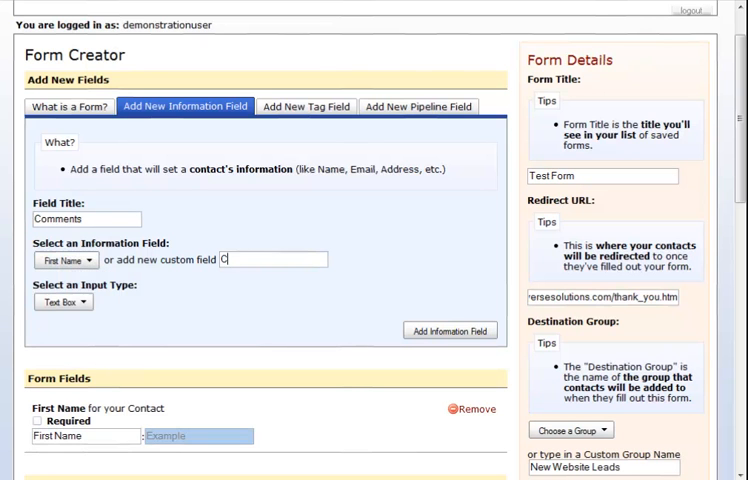
pyautogui.click(62, 302)
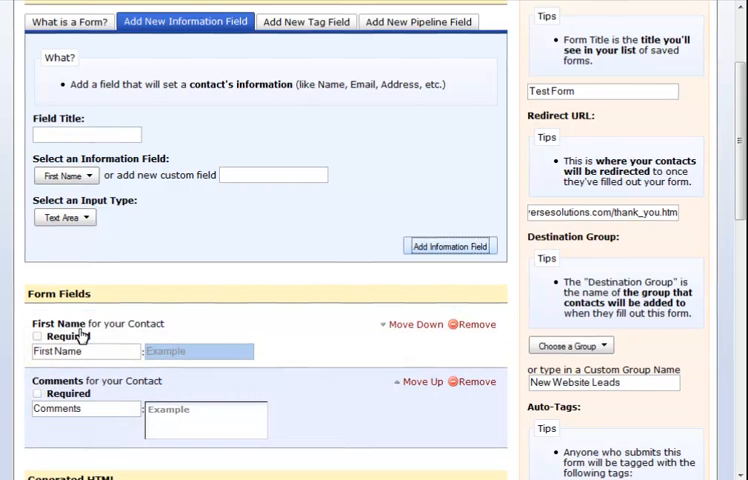
pyautogui.moveTo(276, 164)
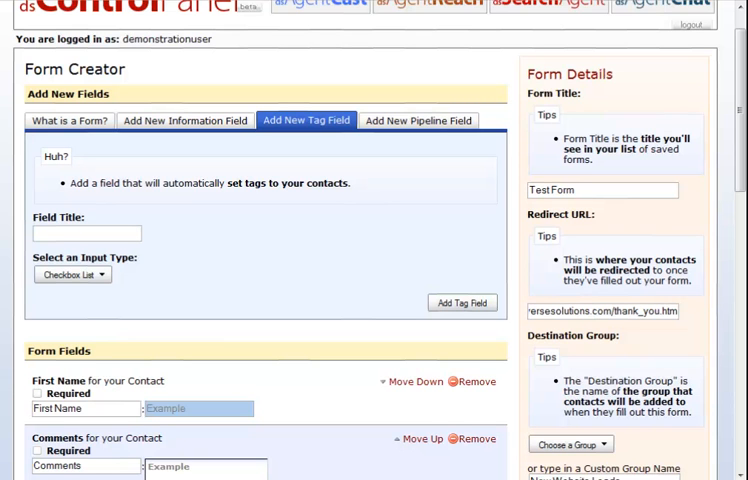
# Step: Create a Time To Move tag field with a Drop Down input type
pyautogui.write('T')
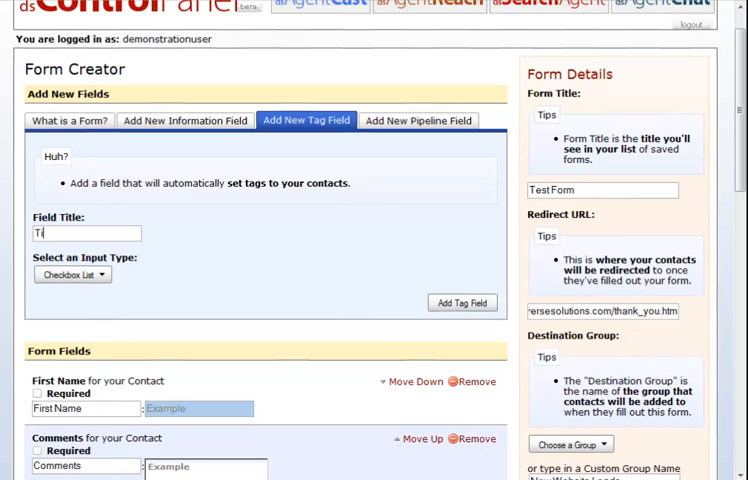
pyautogui.write('ime To Mov')
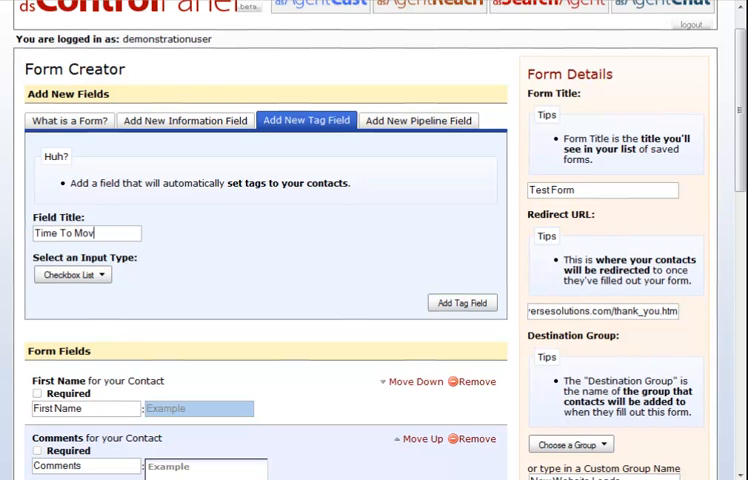
pyautogui.click(72, 274)
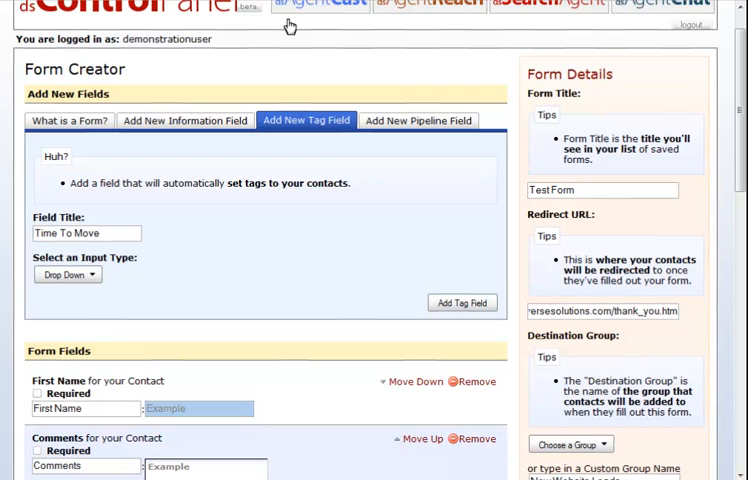
pyautogui.moveTo(426, 110)
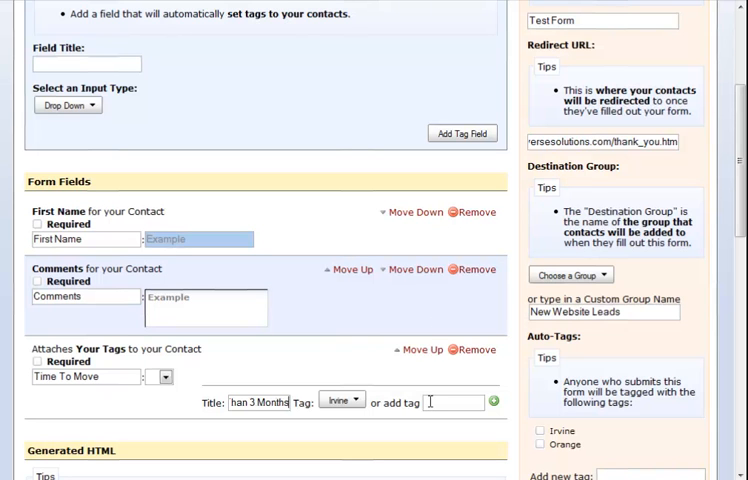
# Step: Add tagged options Less Than 3 Months, 3-6 Months, 6 Months to 1 Year and More Than 1 Year
pyautogui.write('Less')
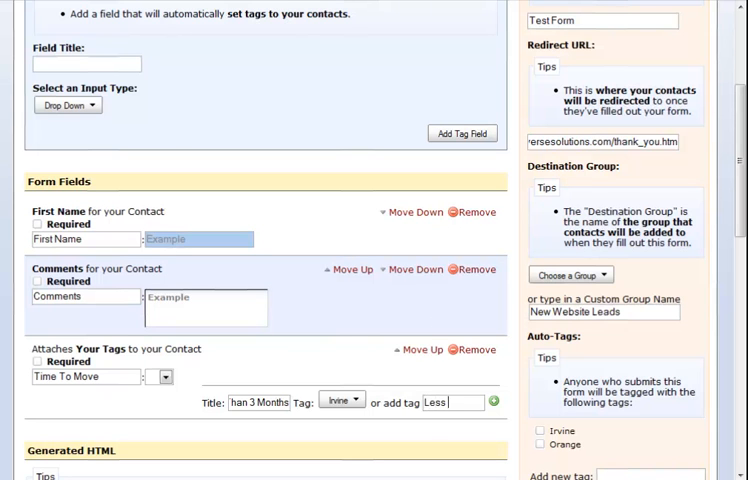
pyautogui.write('ss Than 3 M')
pyautogui.write('3 to 6 Mon')
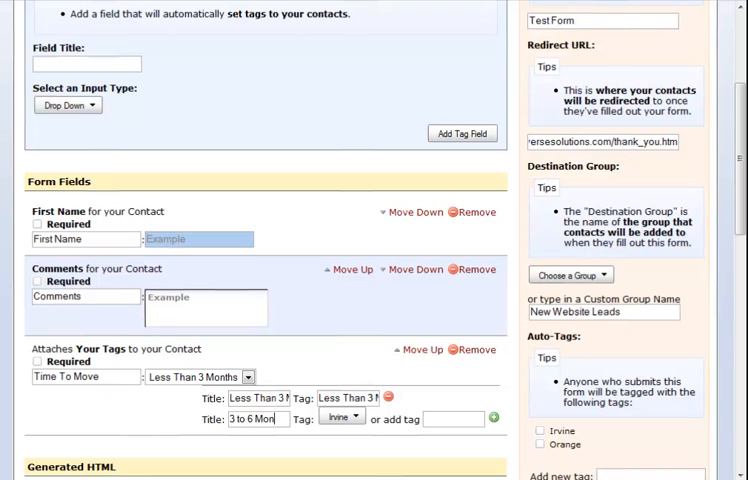
pyautogui.write('3')
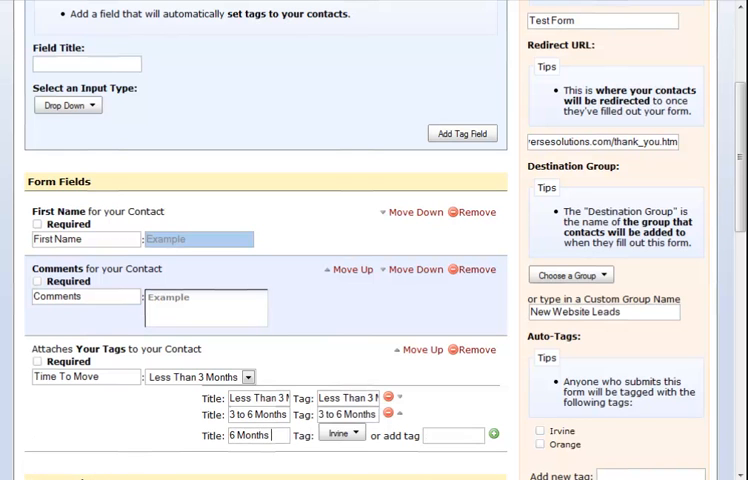
pyautogui.write('Months to 1 Year')
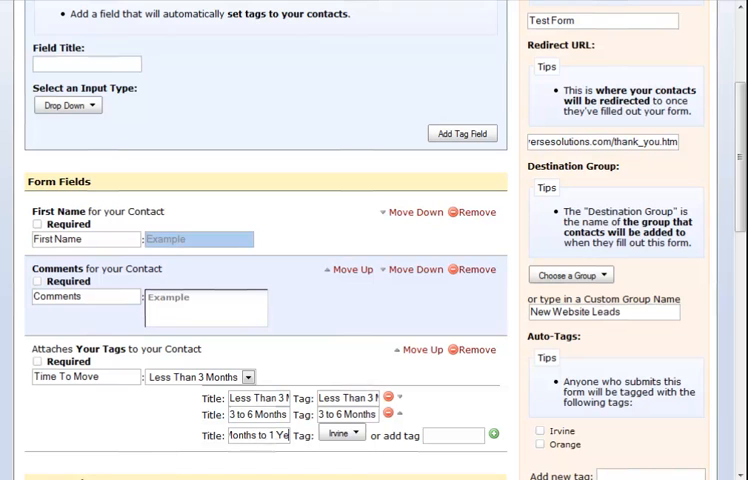
pyautogui.write('6 Mo')
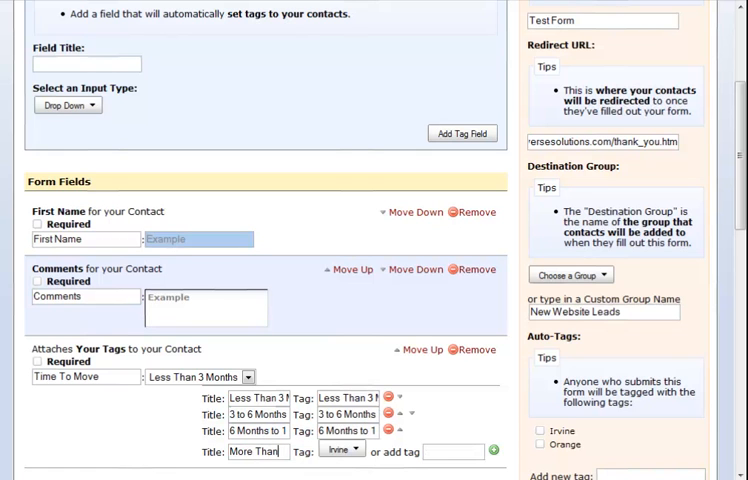
pyautogui.write('Mor')
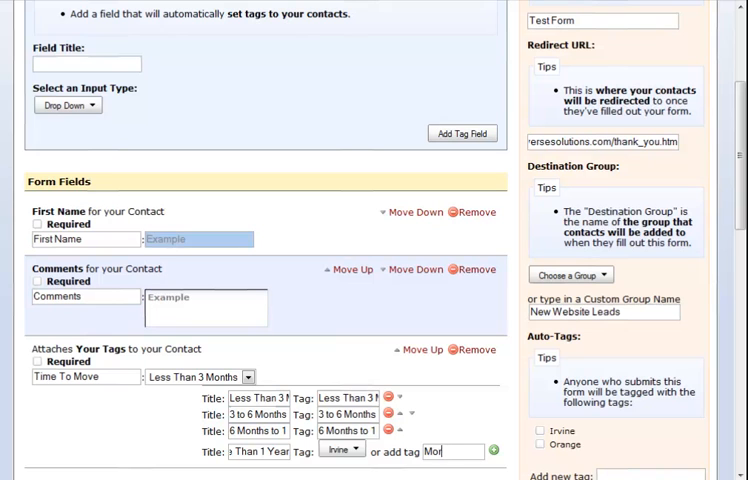
pyautogui.write('More Than 1 Year')
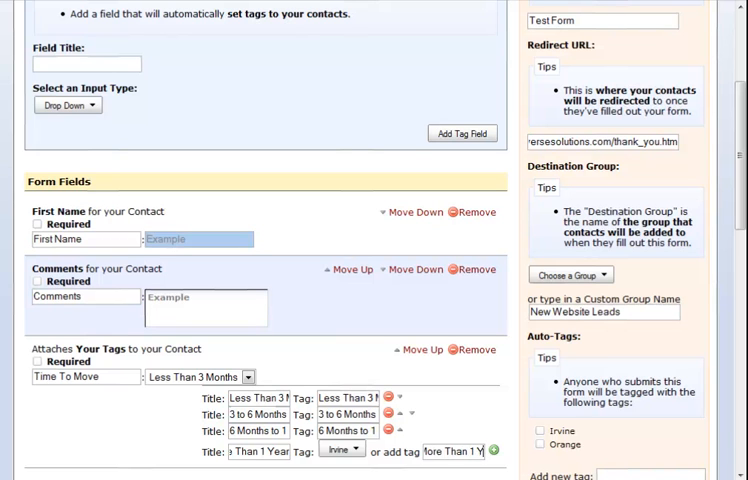
pyautogui.click(248, 376)
pyautogui.write('Areas of Inte')
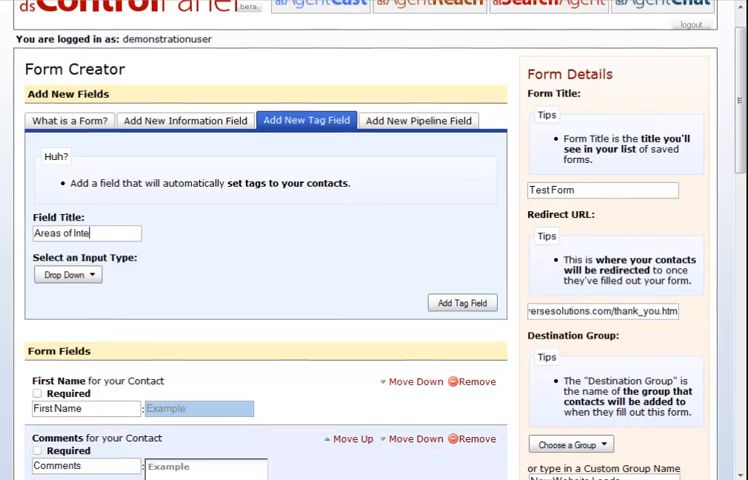
# Step: Name a new tag field Areas of Interest and choose Checkbox List as its input type
pyautogui.write('rest')
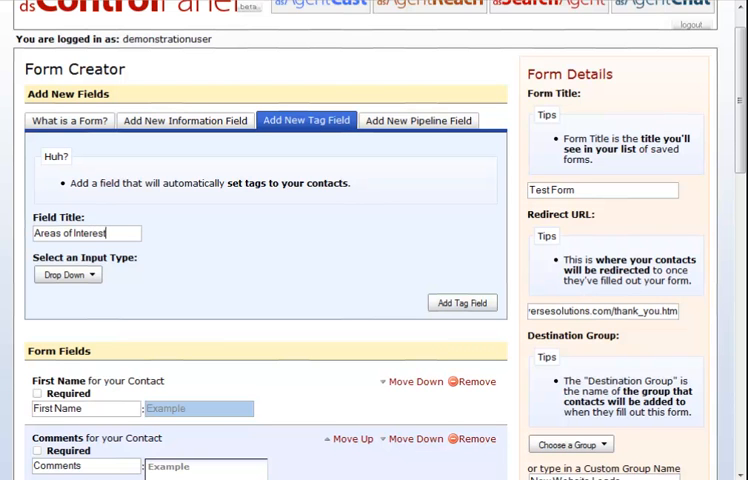
pyautogui.click(68, 274)
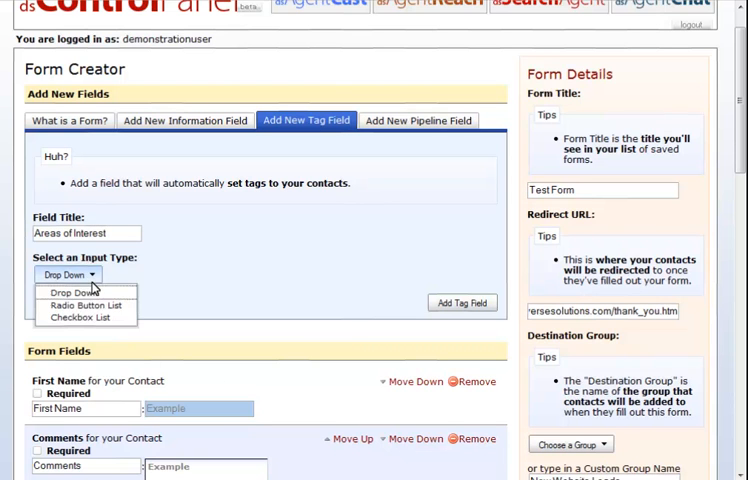
pyautogui.scroll(-3)
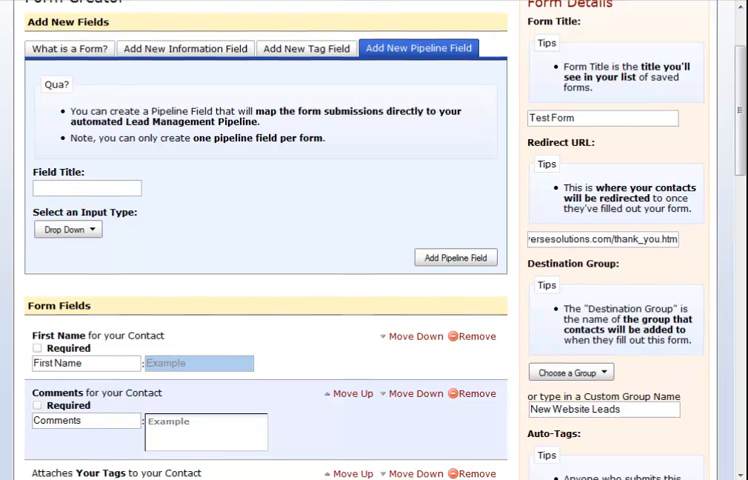
# Step: Add a Buying Or Selling pipeline field as a Radio Button List
pyautogui.write('A')
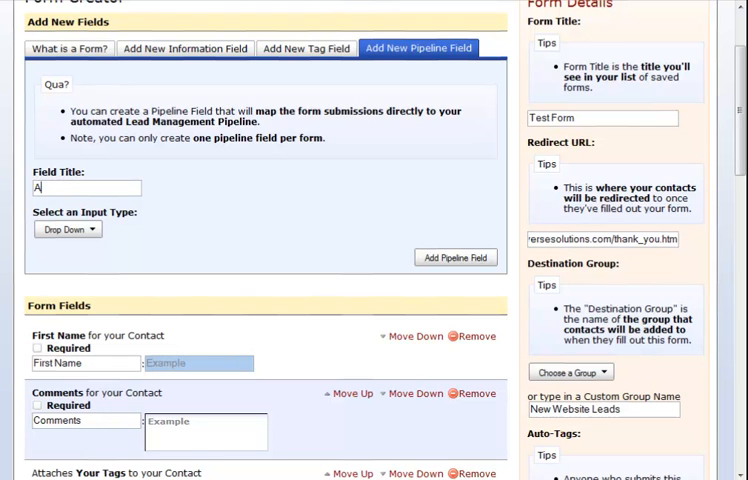
pyautogui.write('Buying Or')
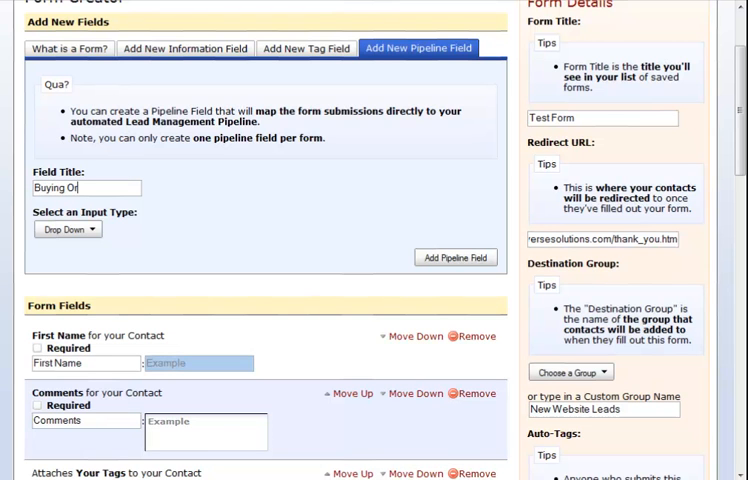
pyautogui.write('Selling')
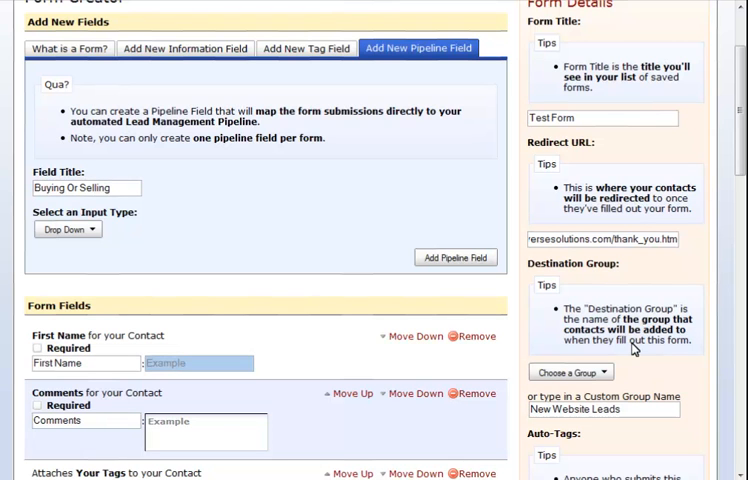
pyautogui.moveTo(88, 252)
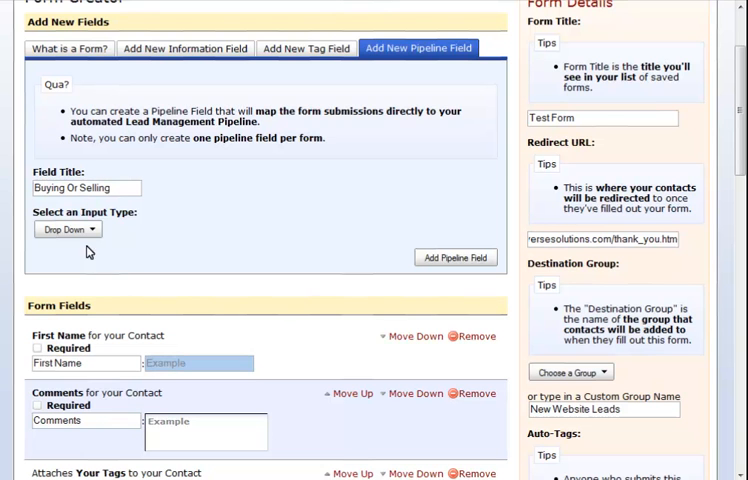
pyautogui.click(76, 228)
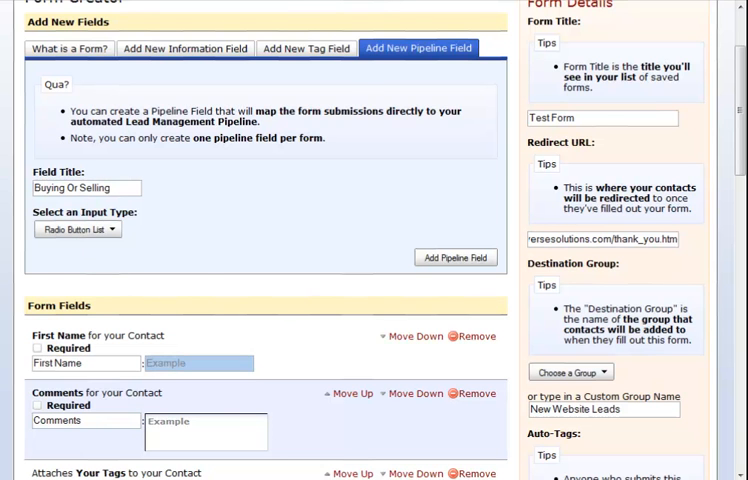
pyautogui.scroll(-3)
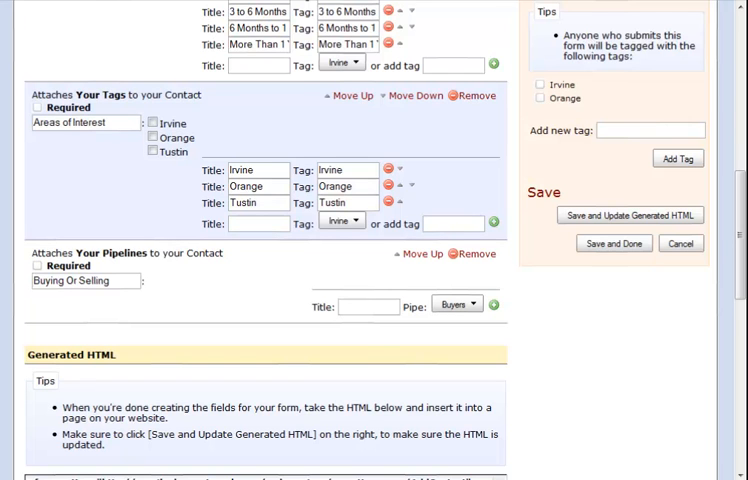
# Step: Add Buying and Selling options, each mapped to a pipeline
pyautogui.write('Buying')
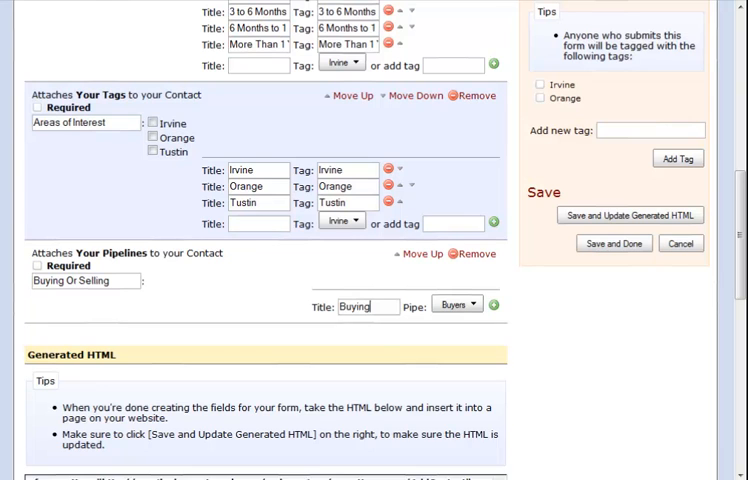
pyautogui.click(492, 304)
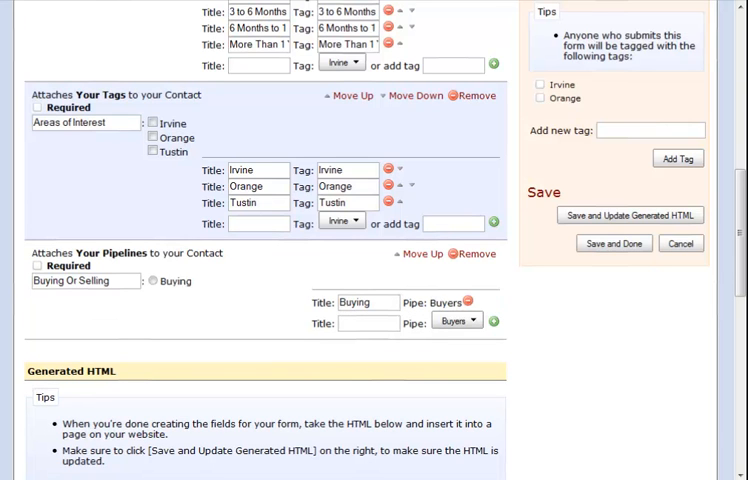
pyautogui.write('Selling')
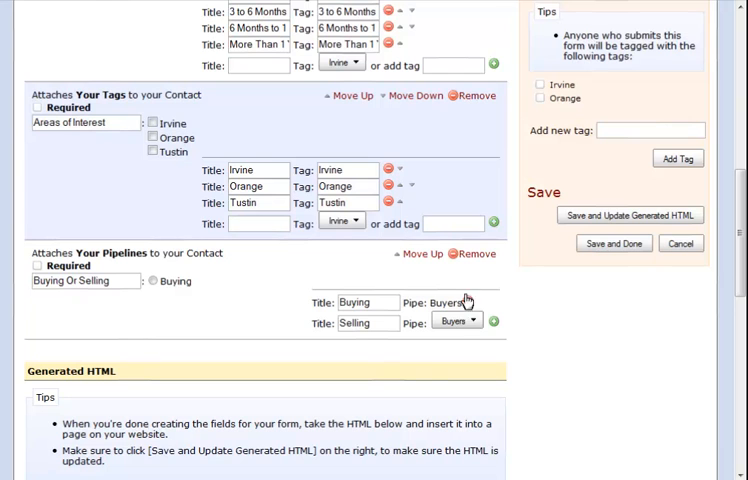
pyautogui.click(454, 320)
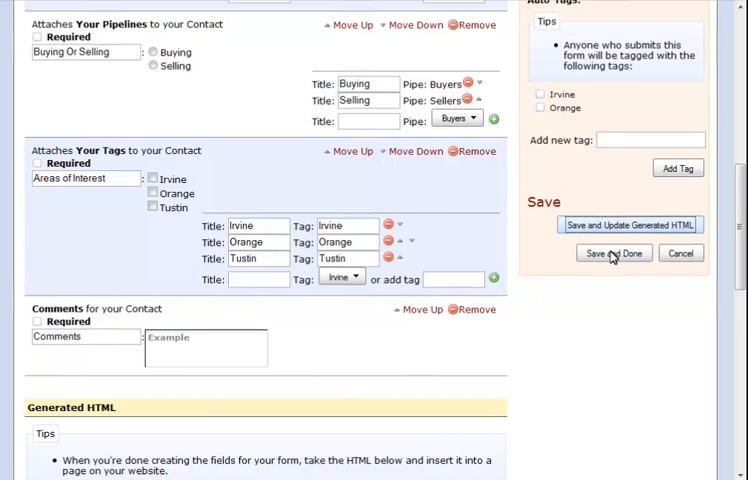
# Step: Save the finished form with Save and Done
pyautogui.click(612, 252)
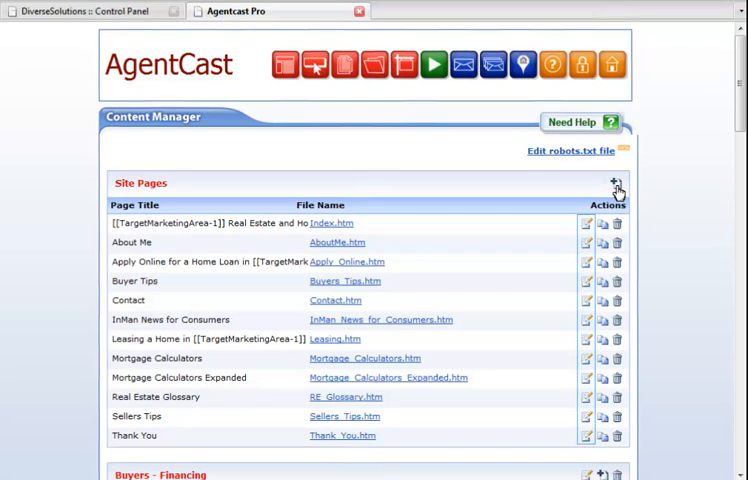
# Step: Add a site page named 'Test Form Page' and choose its template from the Template list
pyautogui.click(616, 180)
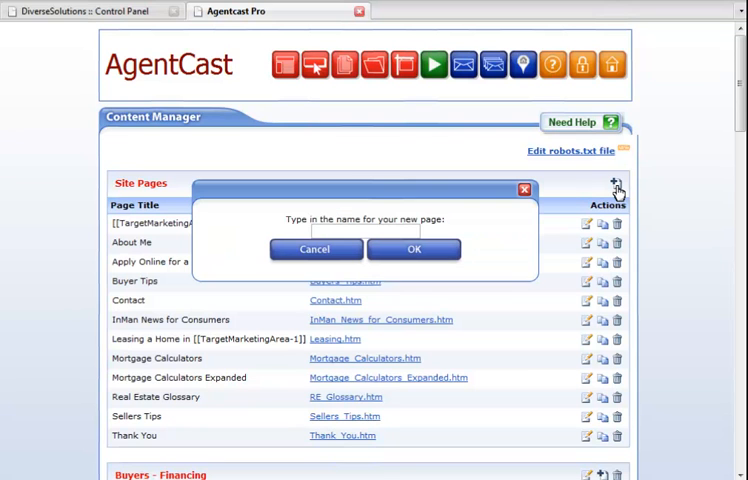
pyautogui.write('Test Form Page')
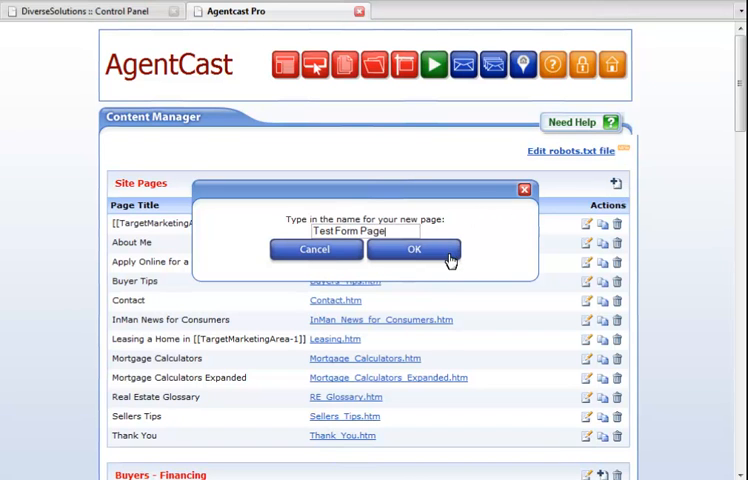
pyautogui.click(414, 250)
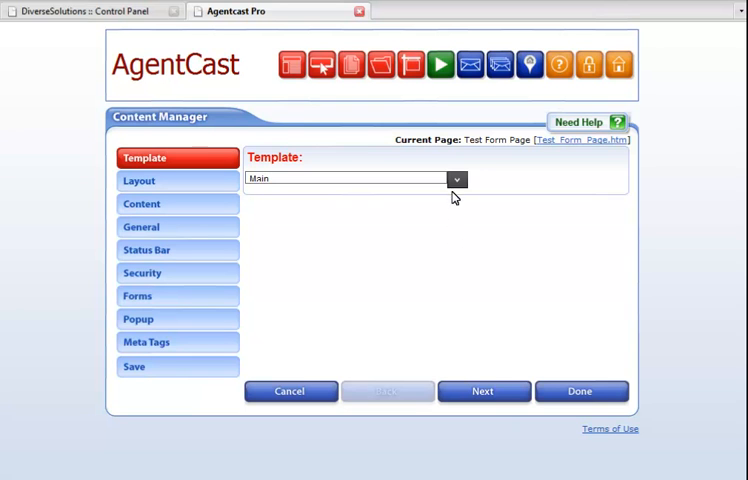
pyautogui.click(456, 180)
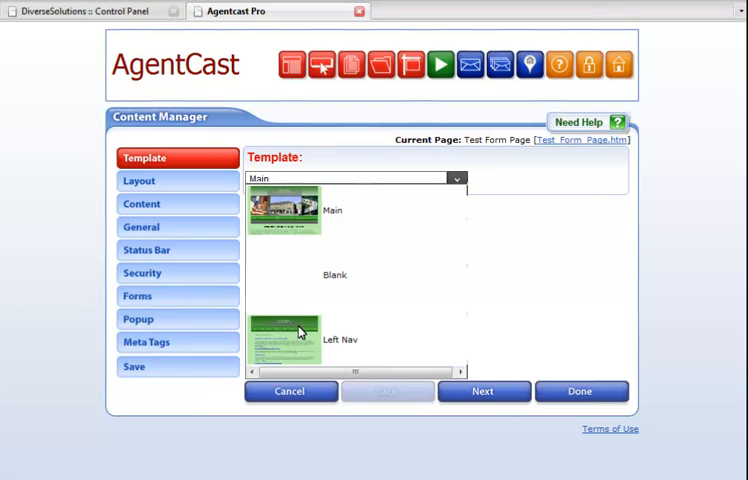
pyautogui.click(140, 180)
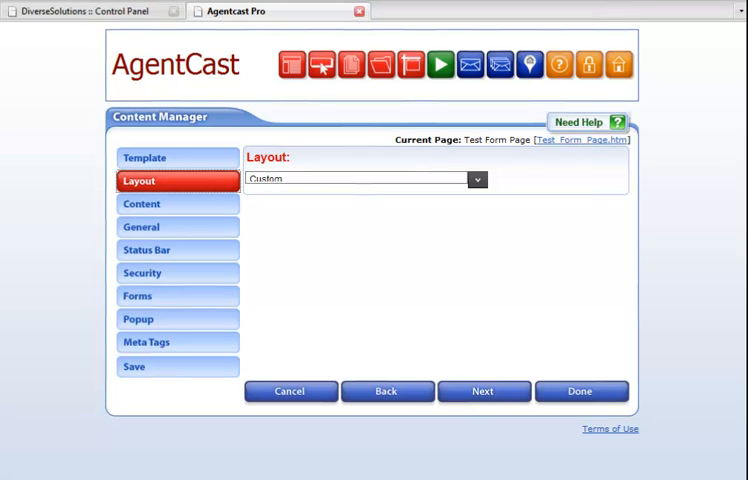
# Step: Paste the lead form HTML (First Name through Comments and Submit) into the page content and update it
pyautogui.click(142, 204)
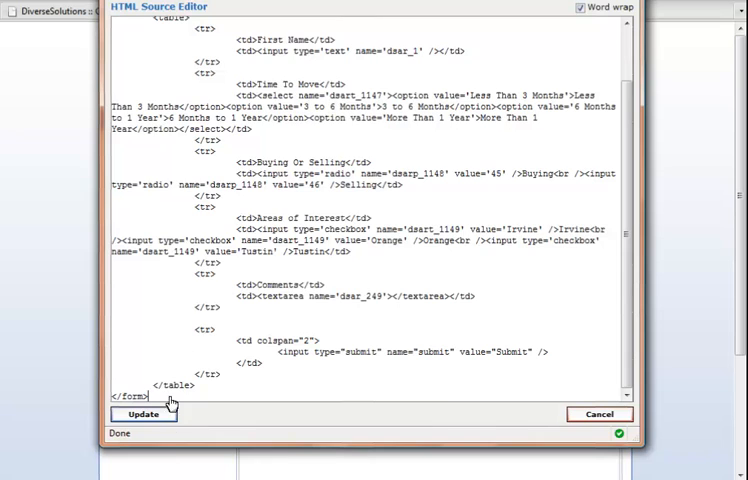
pyautogui.click(144, 412)
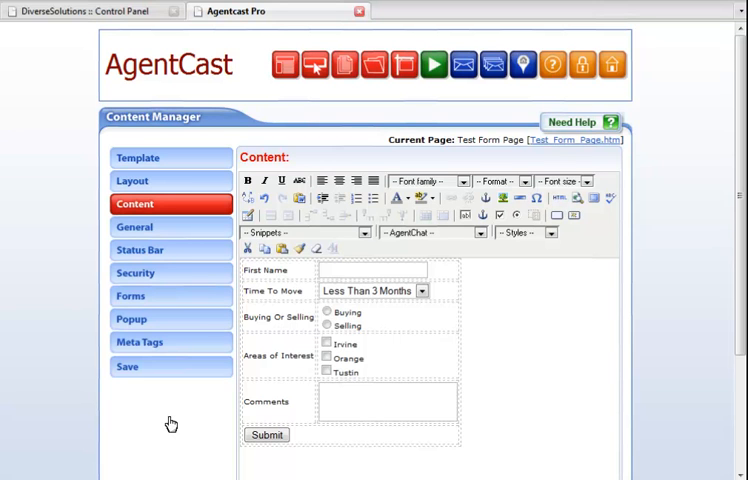
pyautogui.moveTo(168, 356)
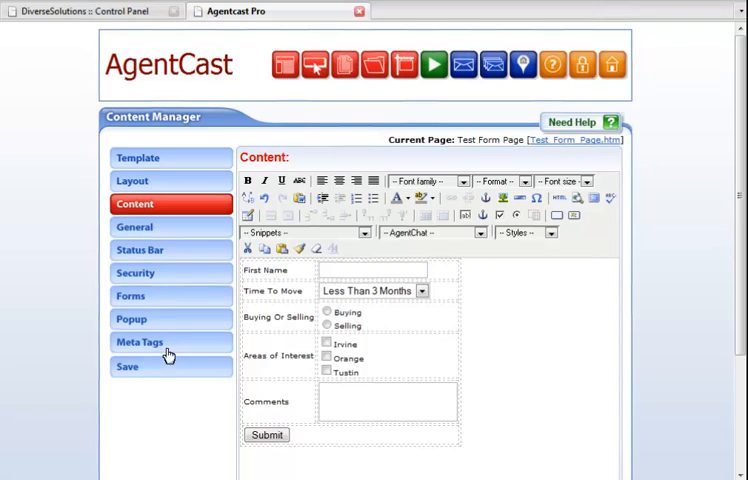
# Step: Review the page's Forms settings and finish with Done to save Test Form Page, unpublished
pyautogui.click(168, 296)
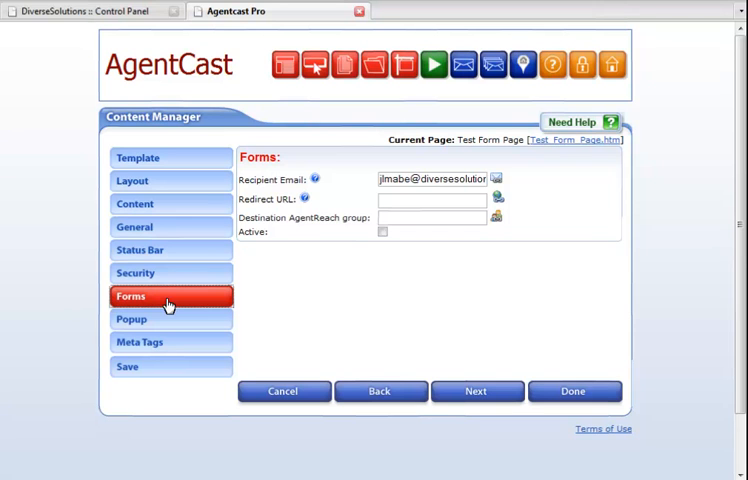
pyautogui.moveTo(530, 340)
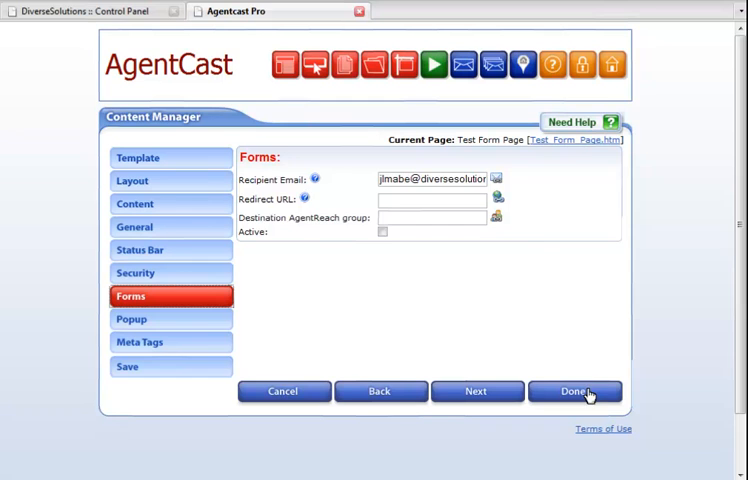
pyautogui.click(580, 392)
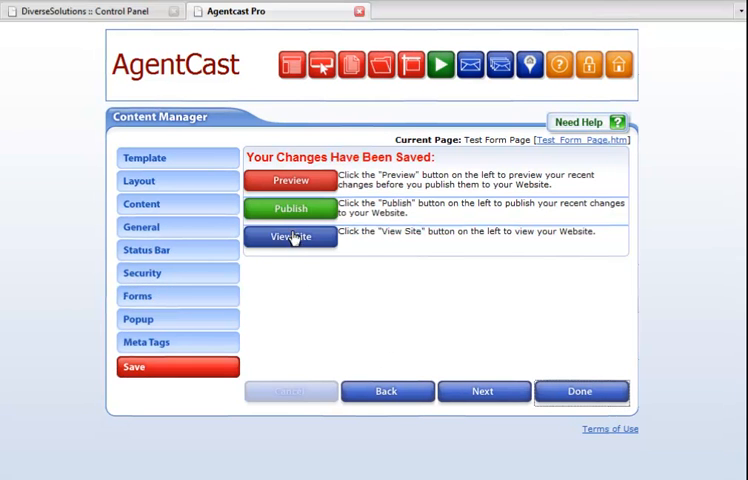